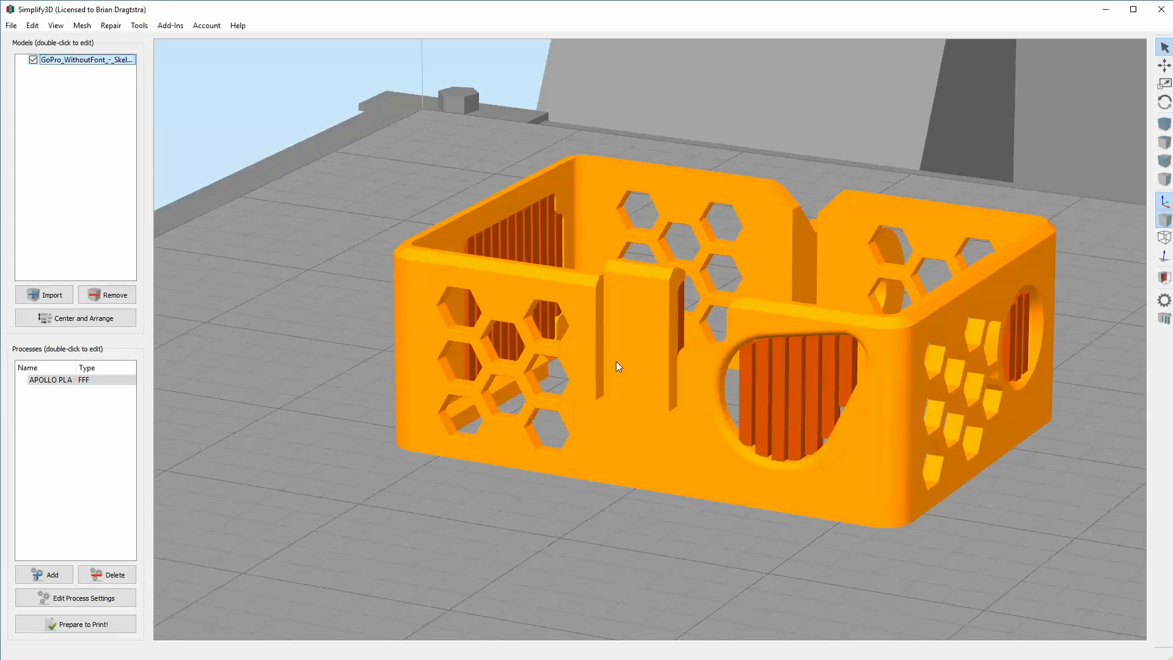
mouse_move(725, 355)
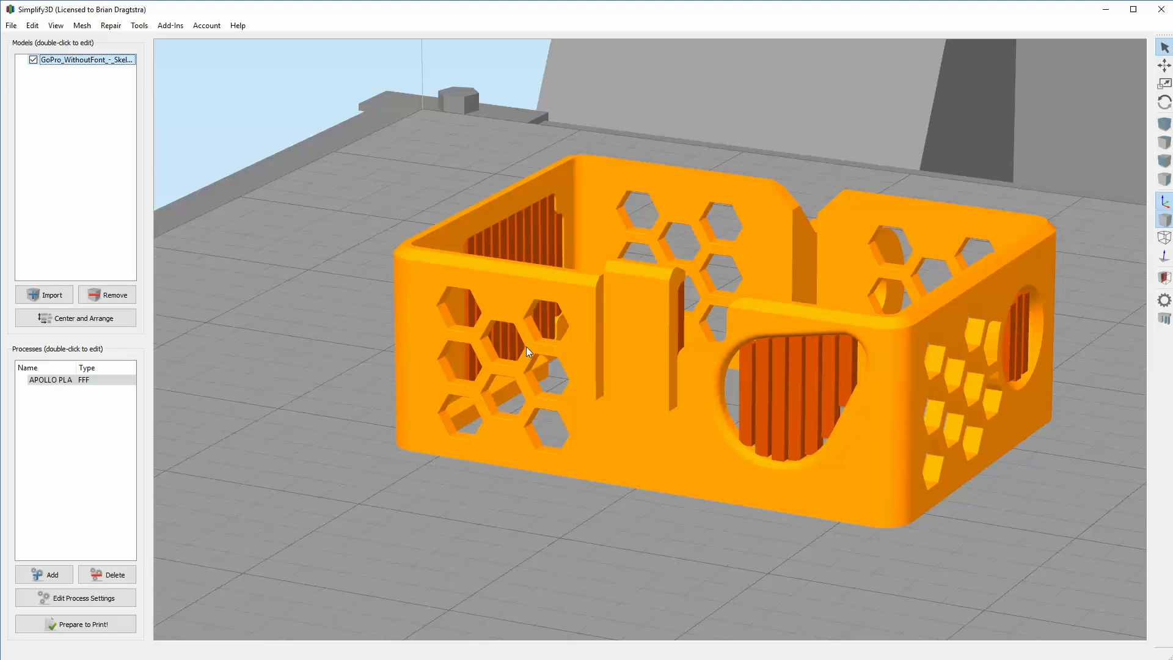
mouse_move(501, 288)
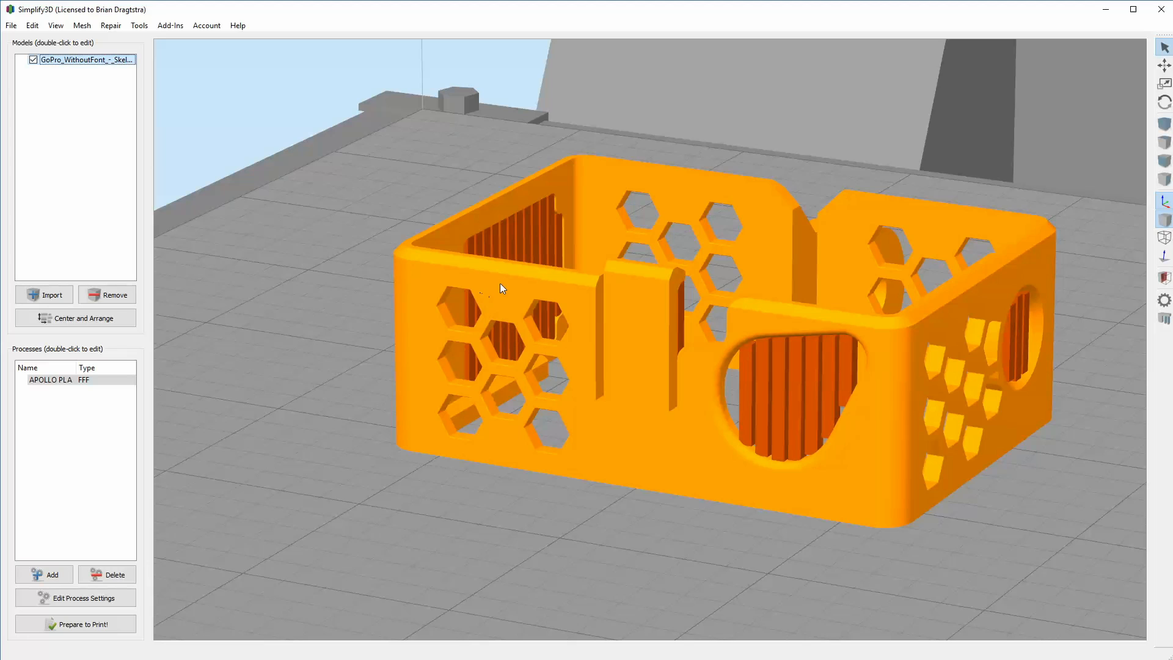
mouse_move(533, 331)
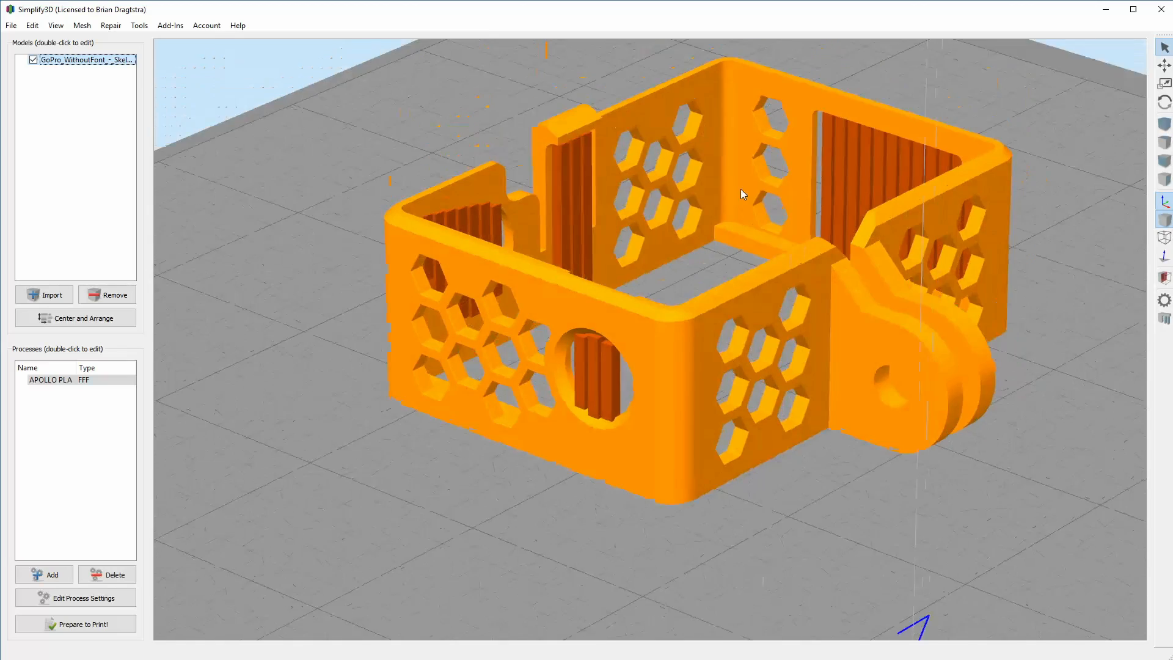
- Slice the GoPro case into toolpaths, showing a 1 hour 4 minute build estimate
scroll("up", 3)
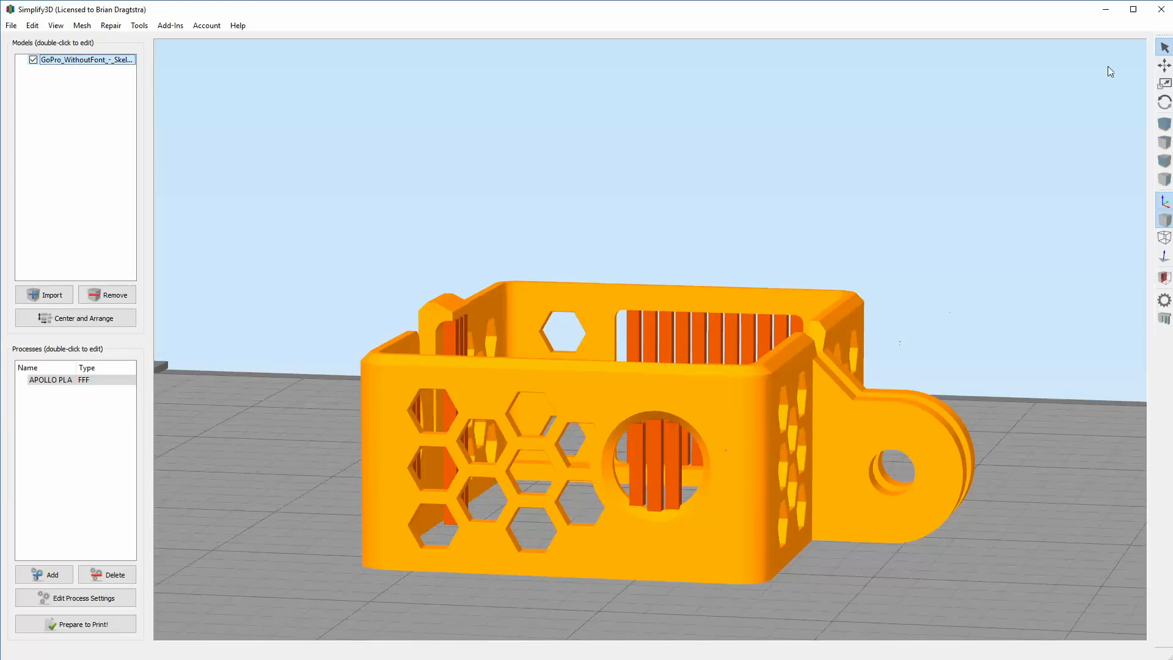
mouse_move(655, 473)
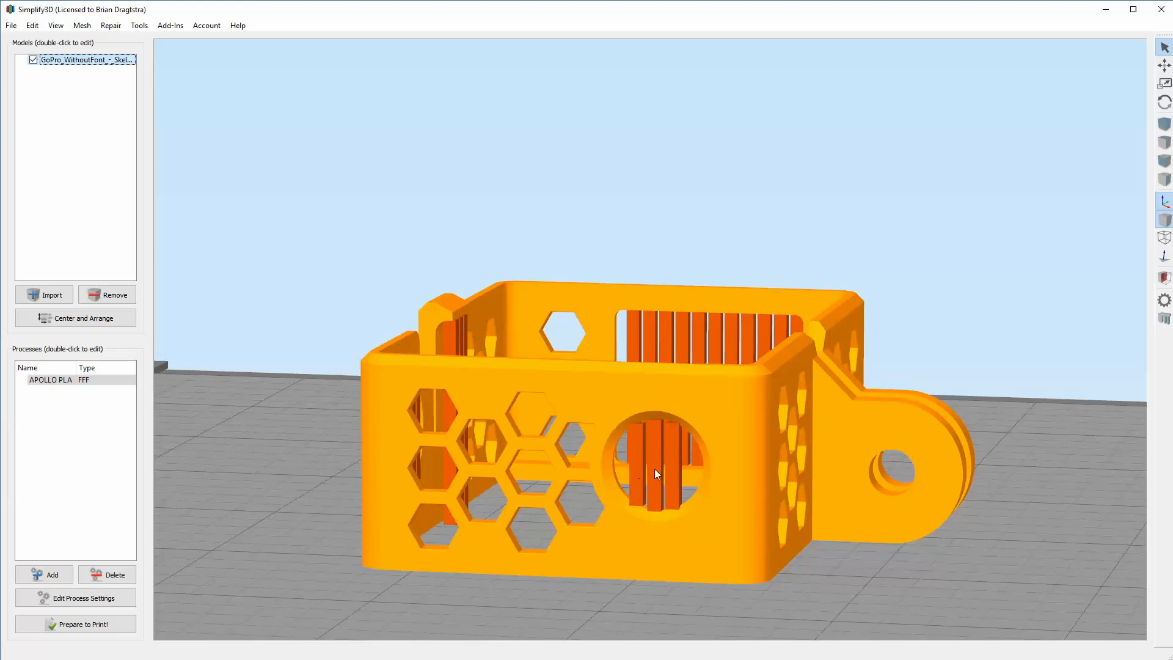
mouse_move(796, 436)
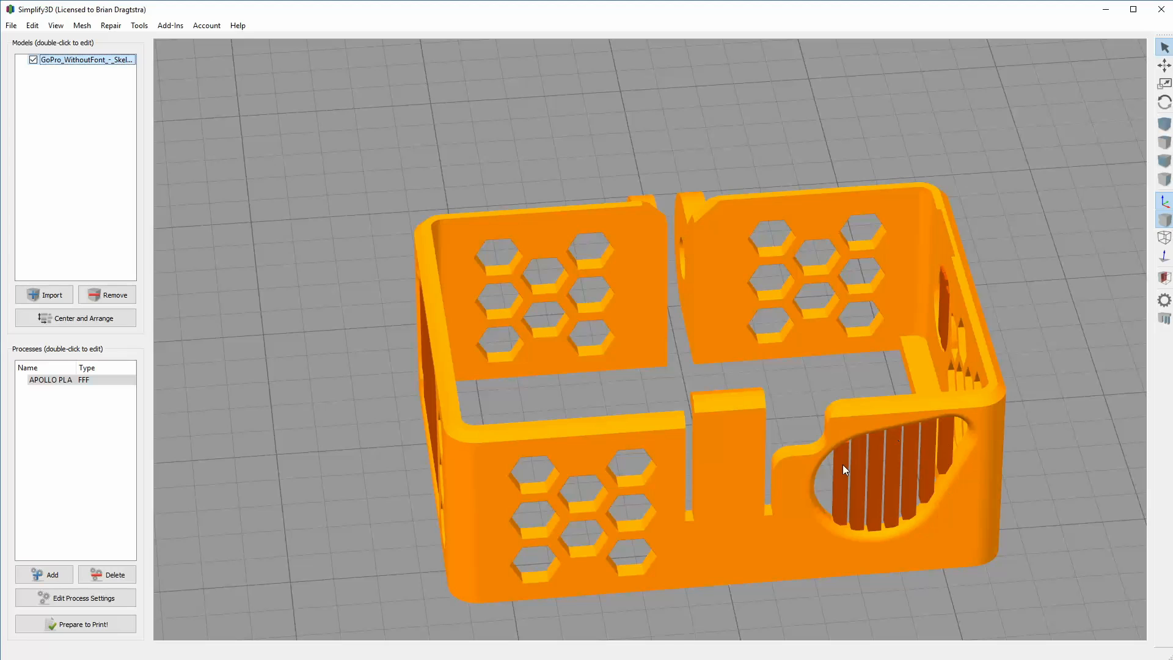
mouse_move(940, 420)
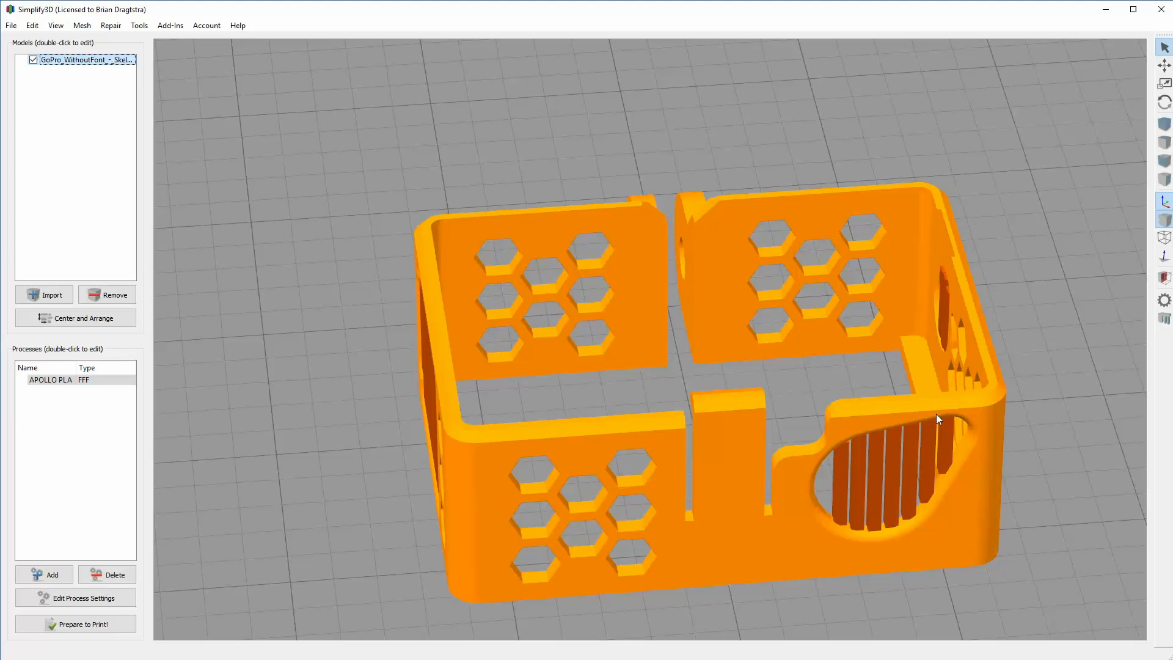
mouse_move(973, 473)
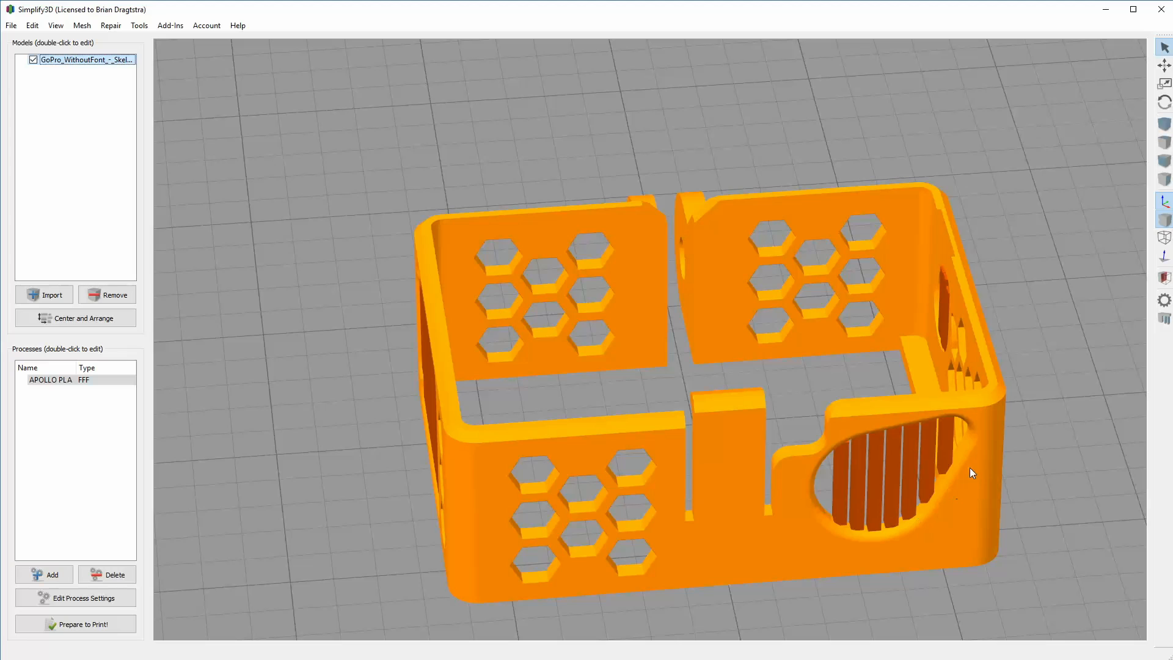
mouse_move(90, 560)
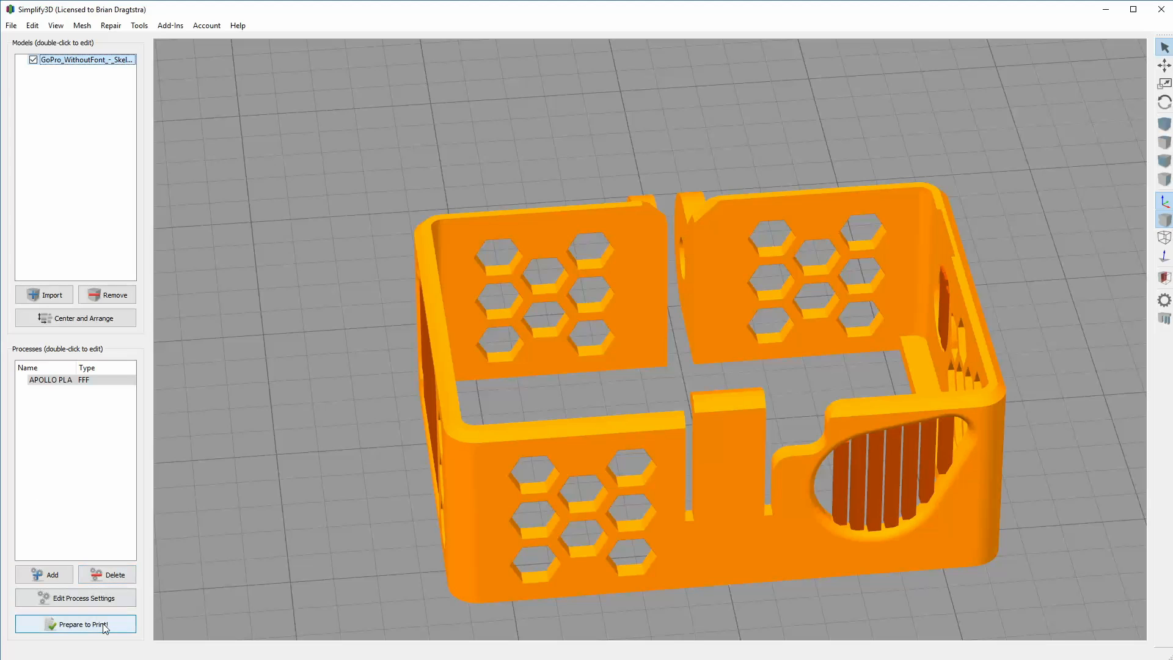
left_click(74, 624)
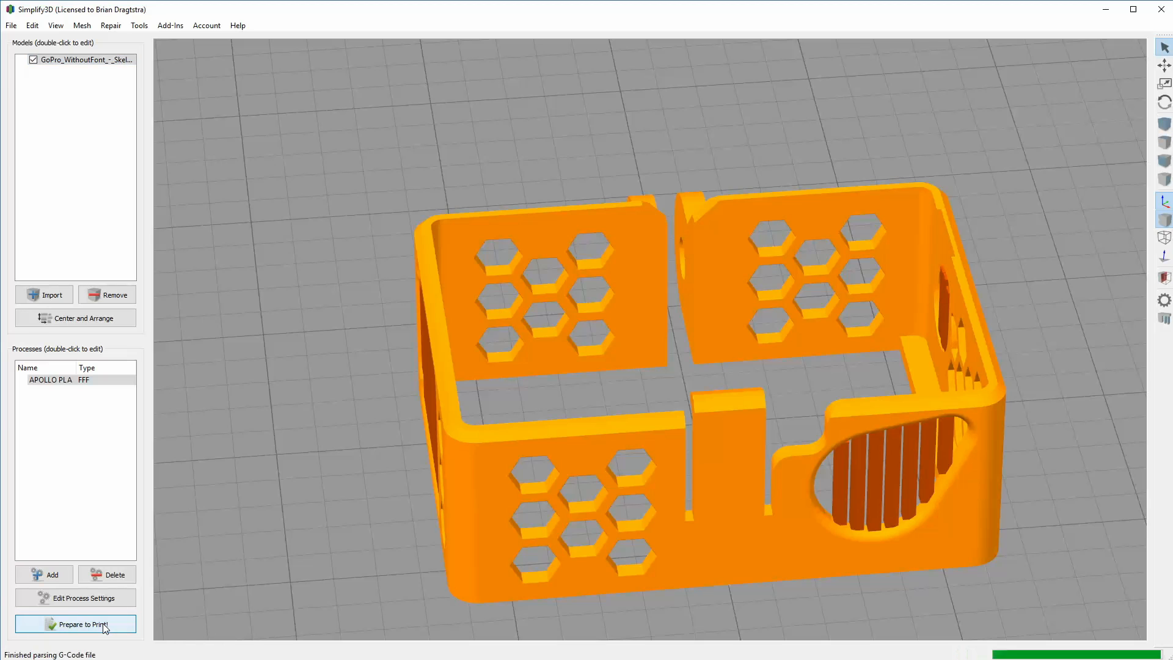
left_click(74, 624)
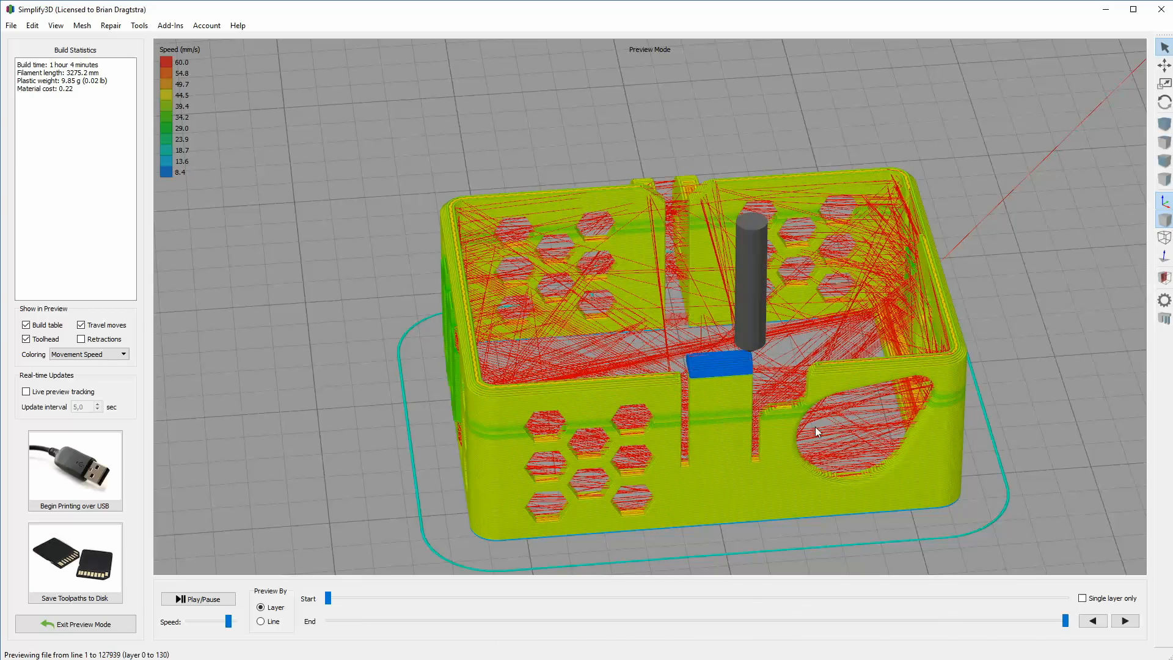
mouse_move(510, 271)
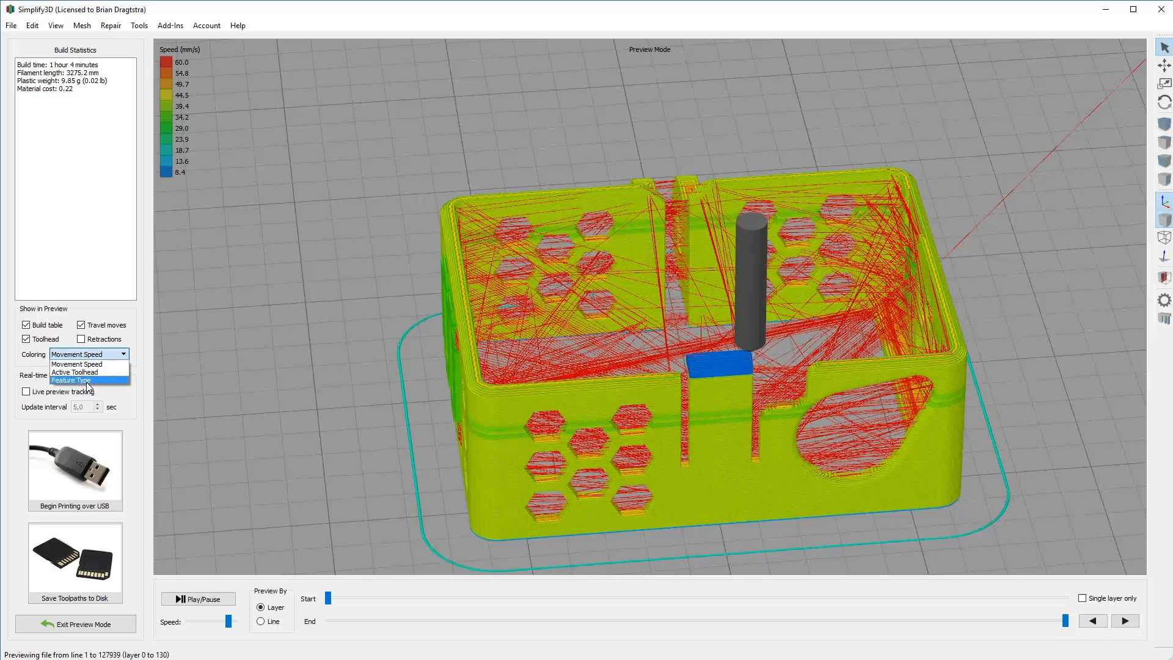
- Color the toolpath preview by Feature Type to separate travel moves and perimeters
left_click(69, 380)
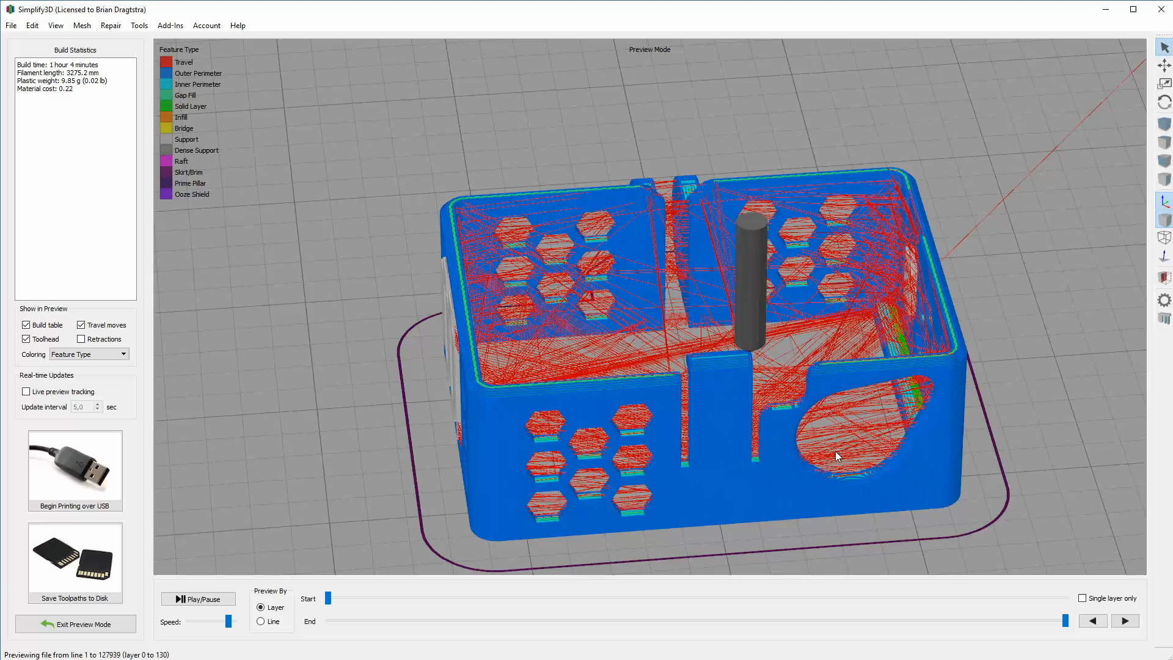
mouse_move(1068, 589)
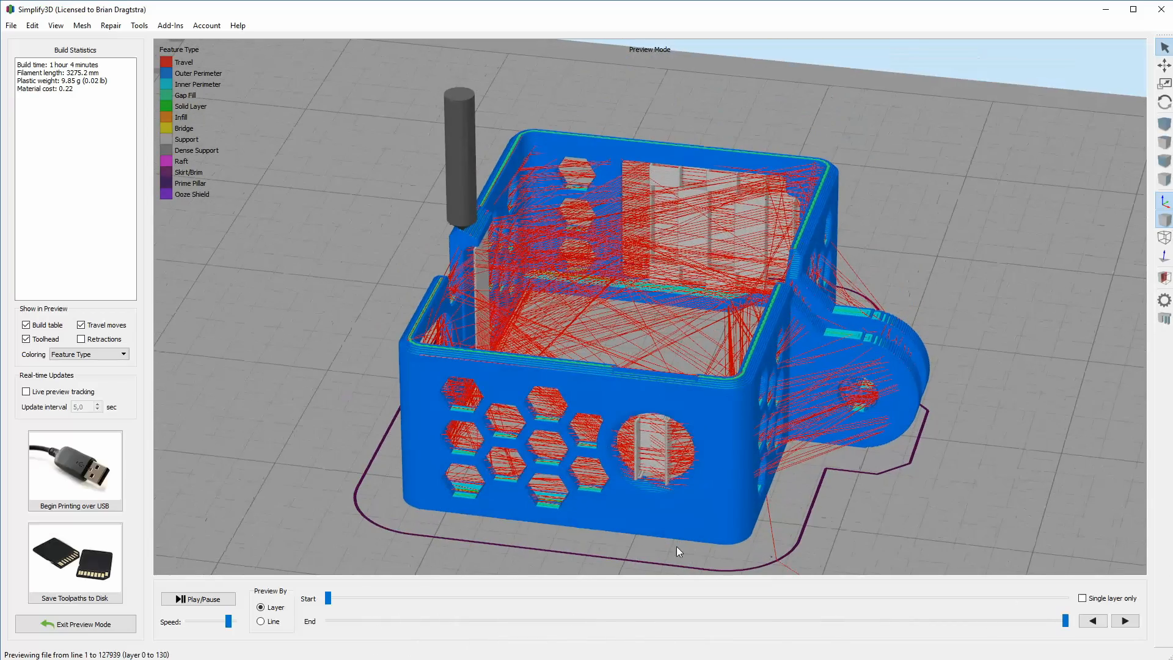
left_click(1092, 620)
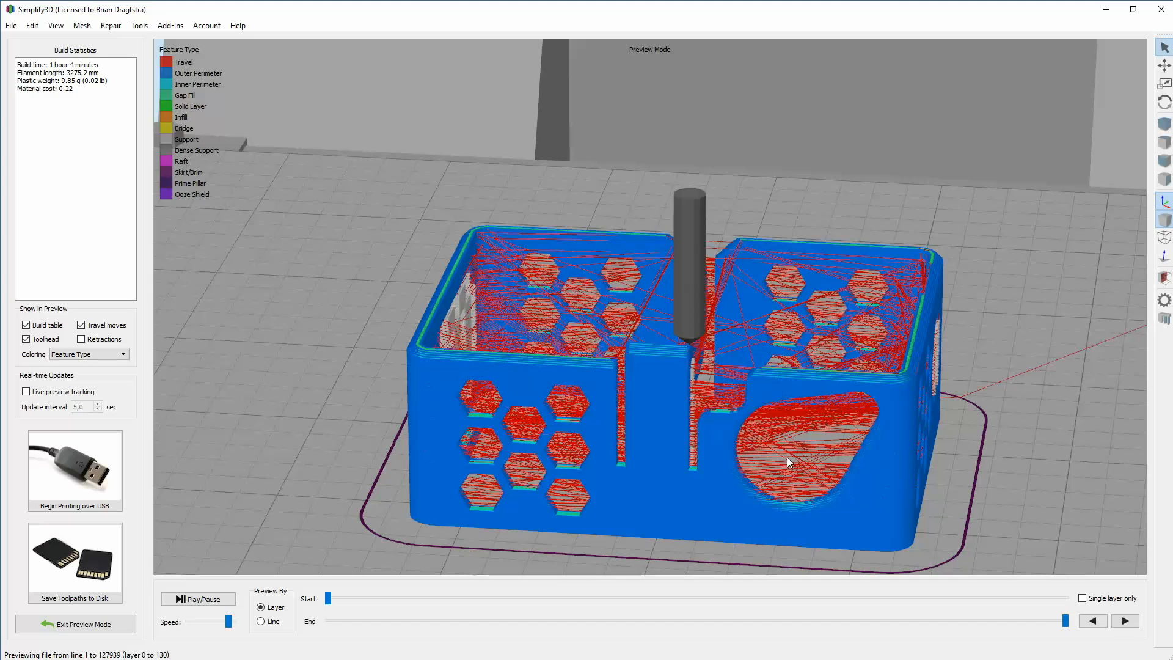
mouse_move(836, 410)
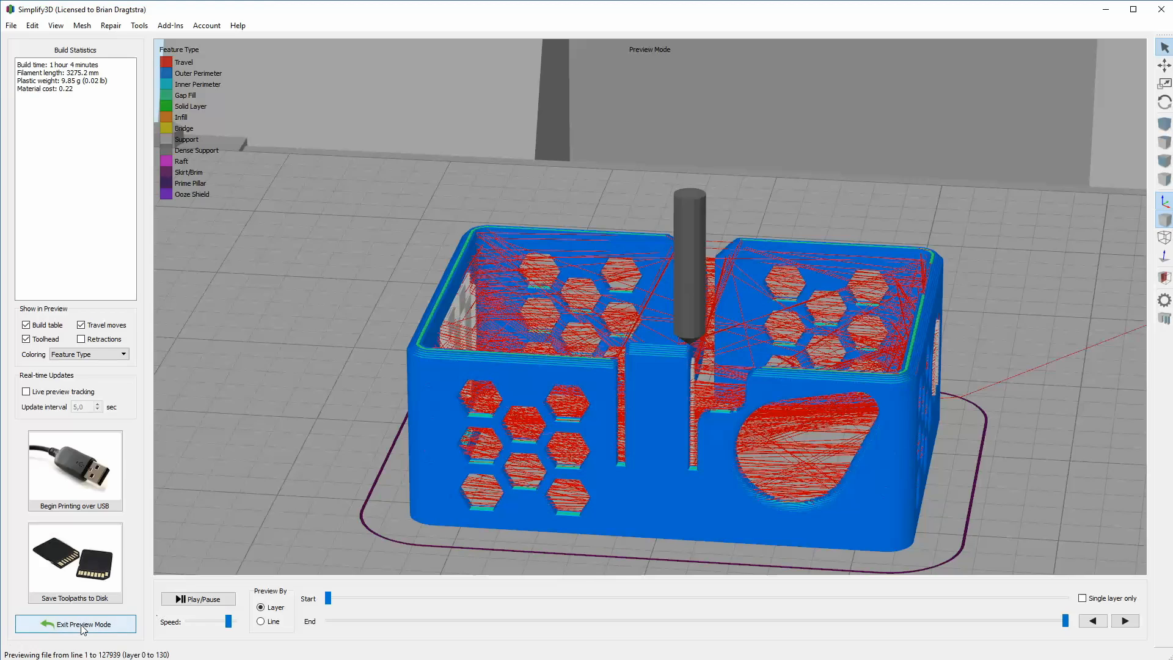
- Leave the preview, re-slice the GoPro case, and begin printing over USB
left_click(74, 624)
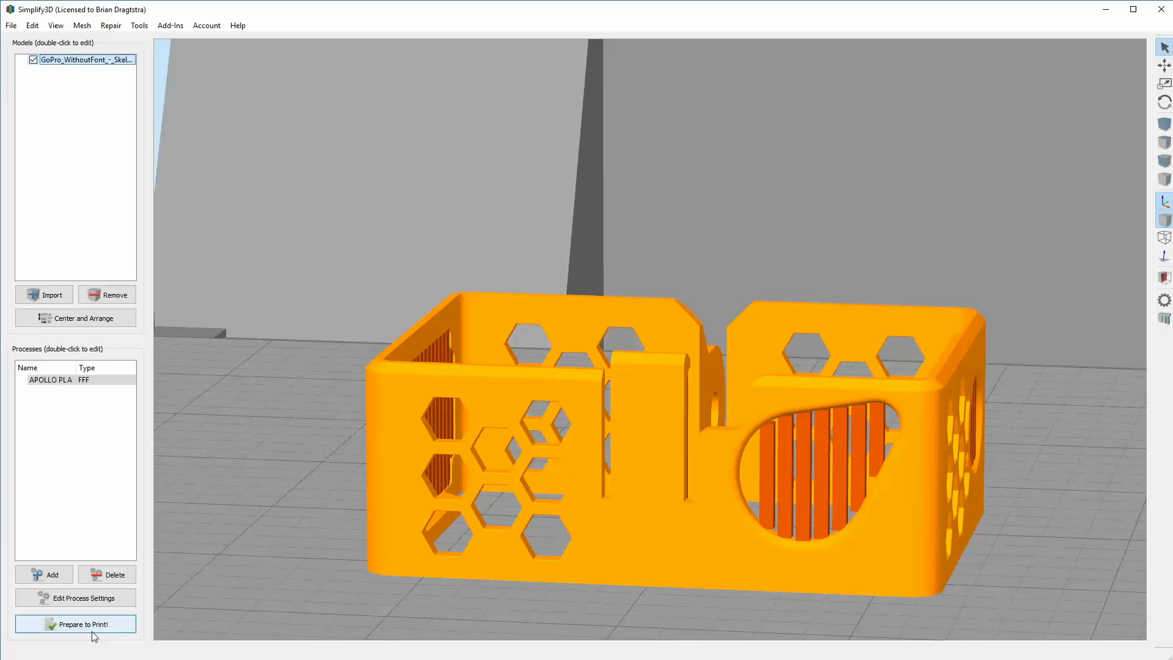
mouse_move(74, 624)
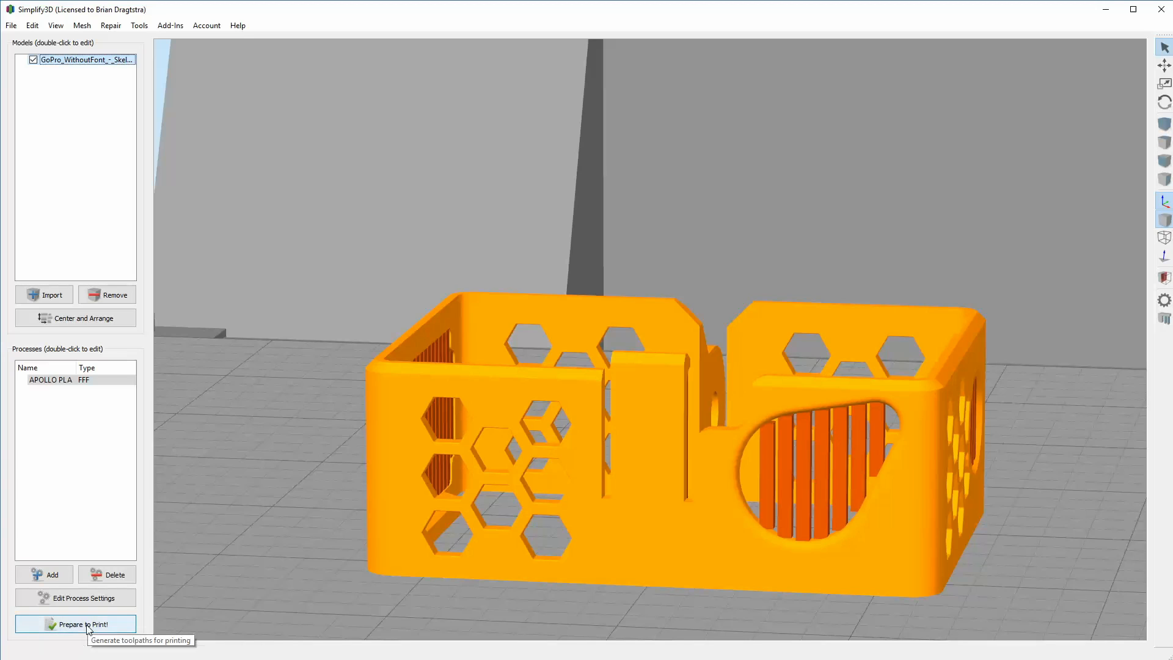
left_click(75, 624)
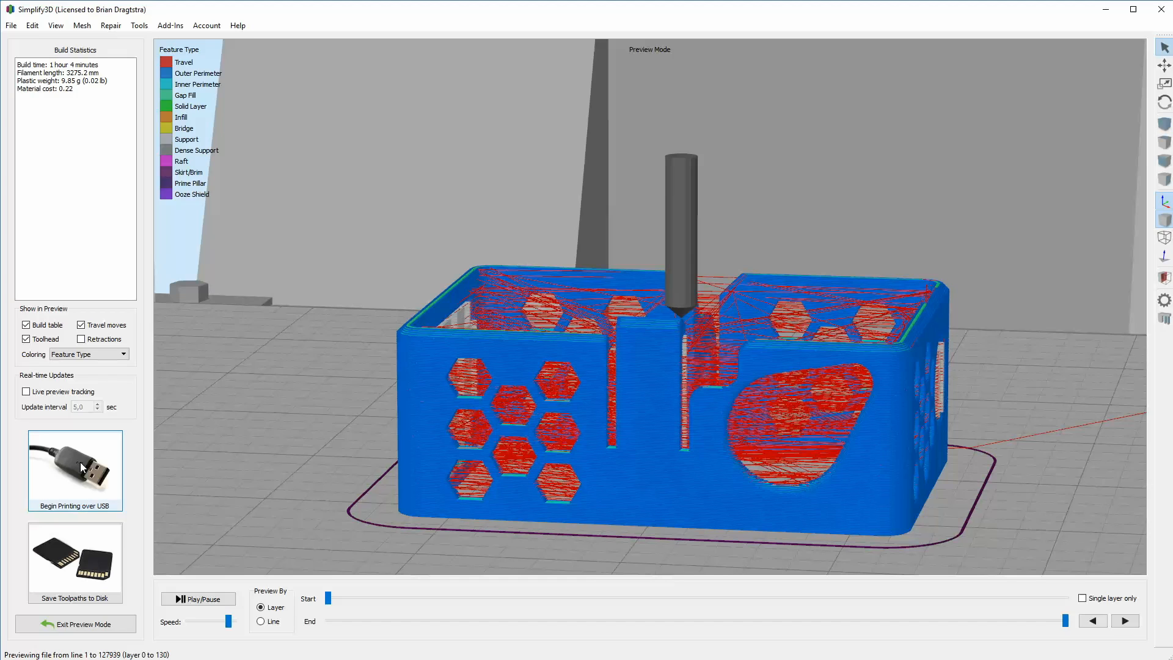
left_click(79, 460)
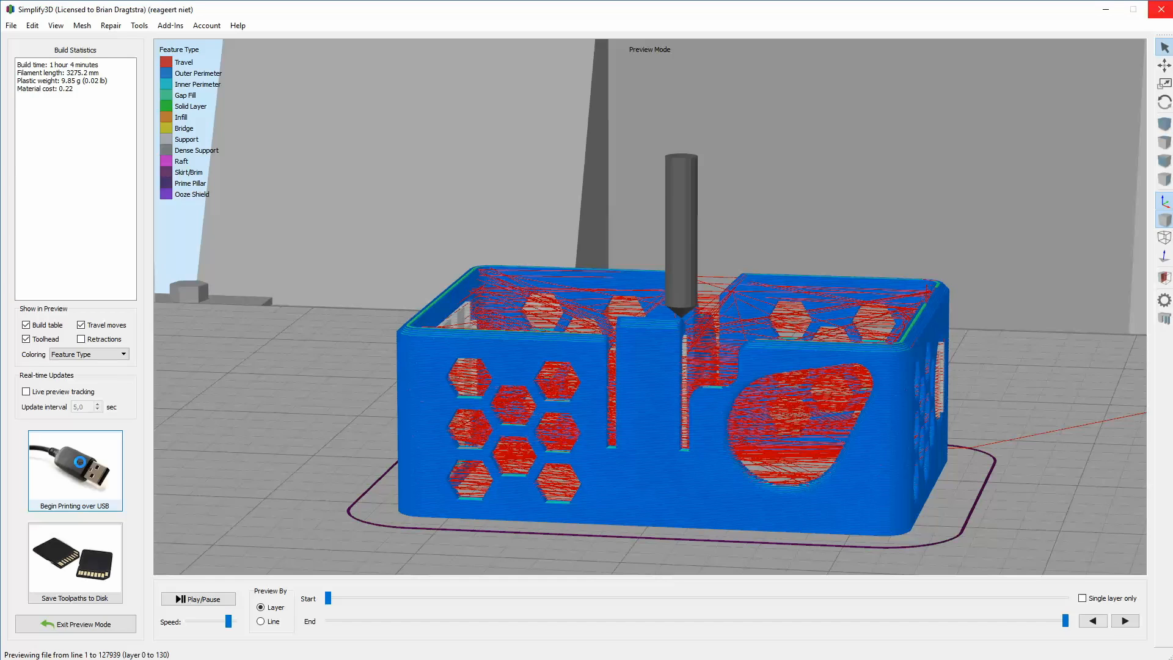